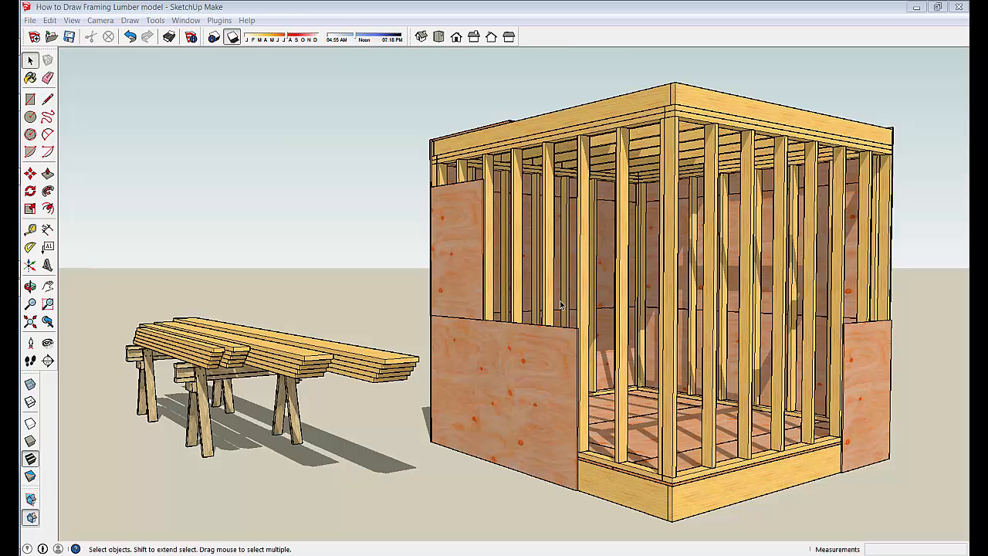
mouse_move(548, 386)
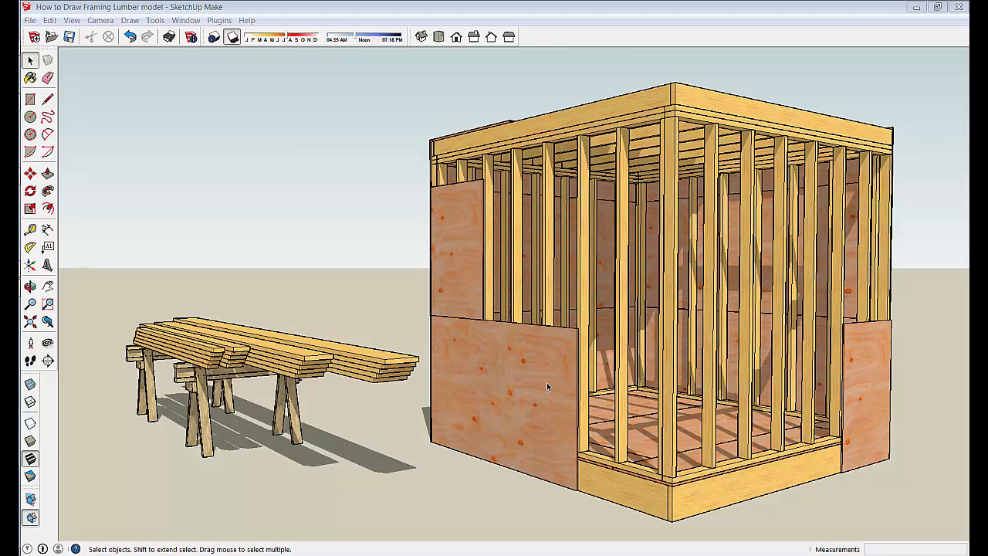
mouse_move(575, 375)
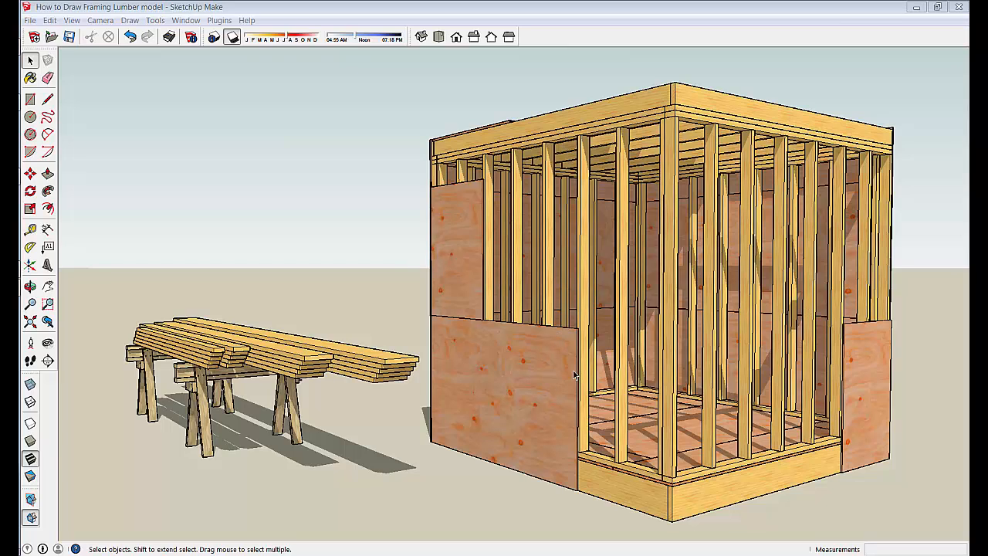
mouse_move(699, 257)
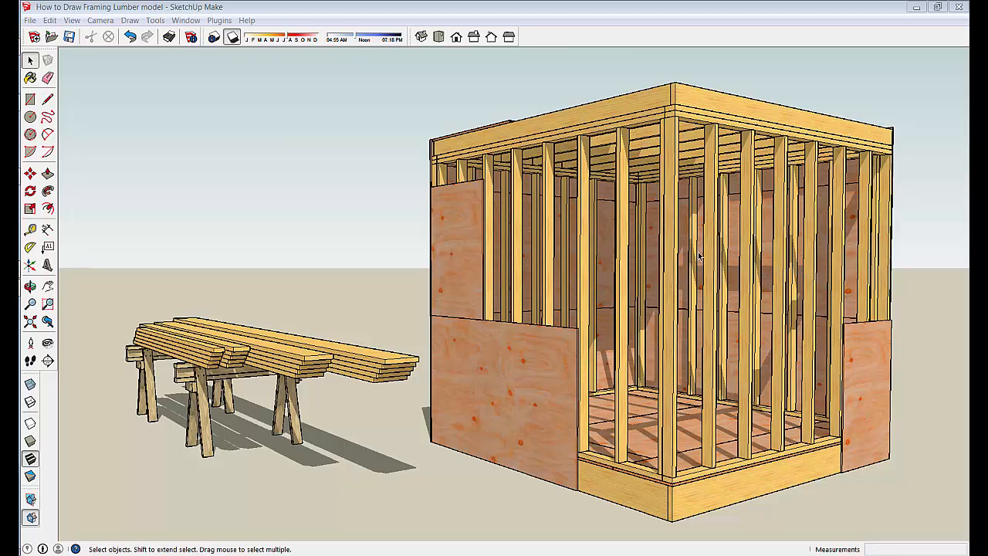
mouse_move(547, 476)
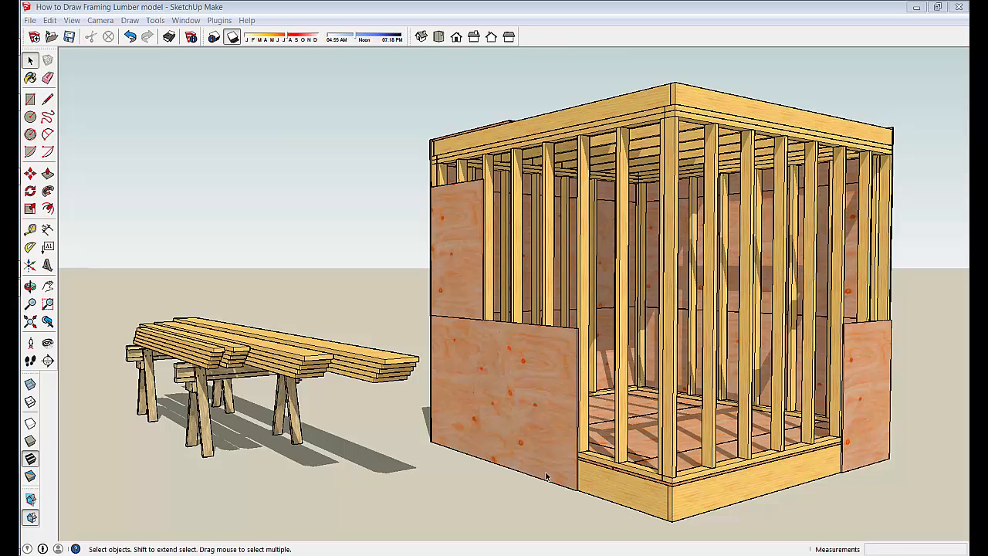
mouse_move(221, 240)
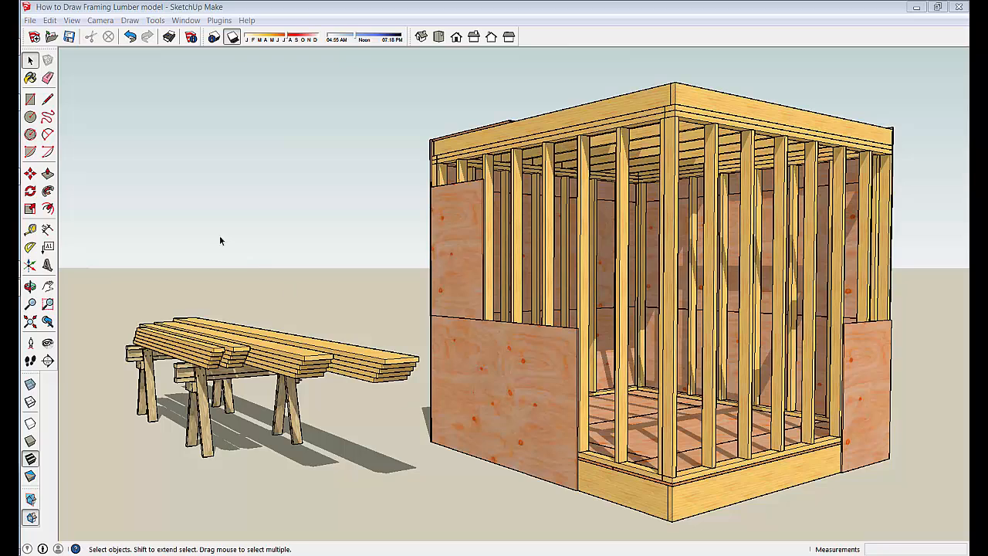
mouse_move(184, 160)
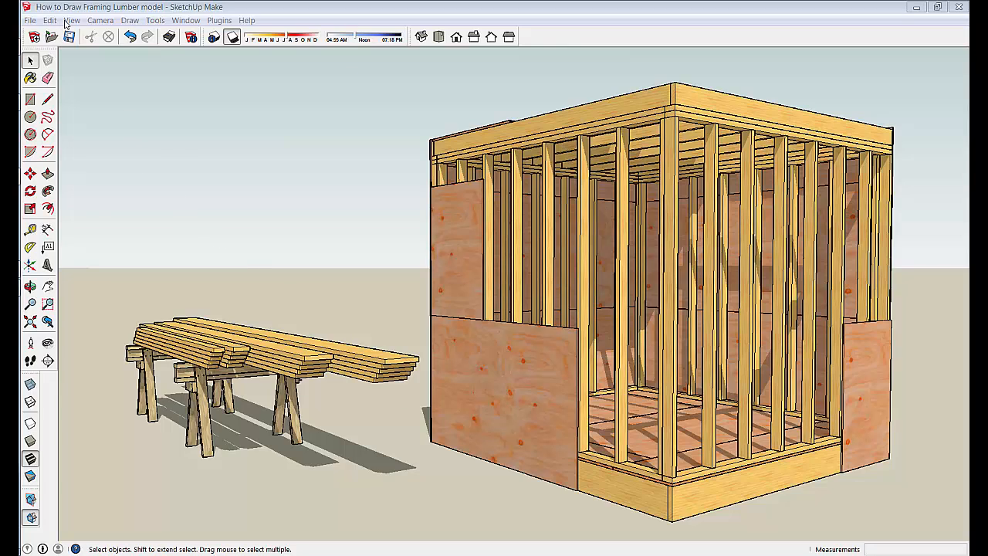
Turn on the drawing axes and bring up the Layers window
click(71, 20)
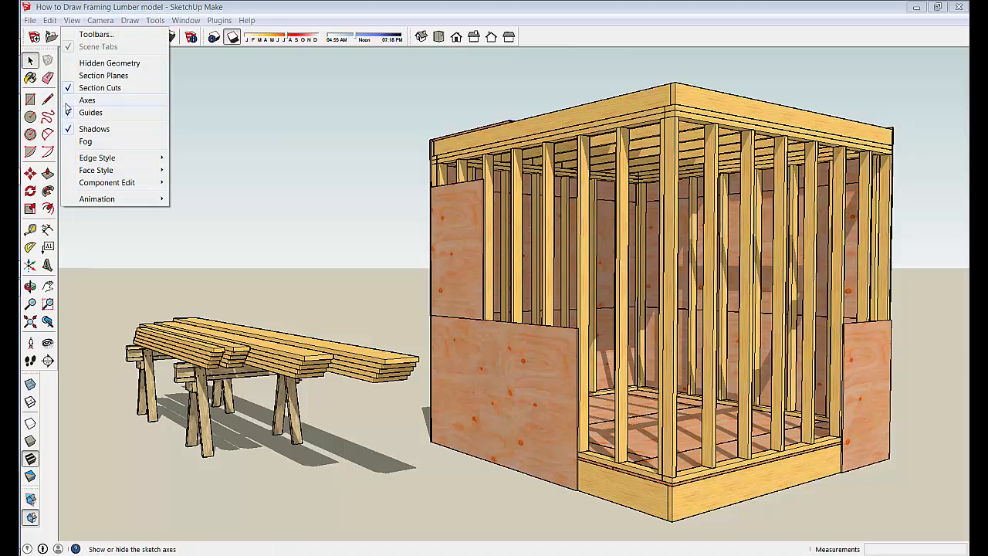
click(88, 100)
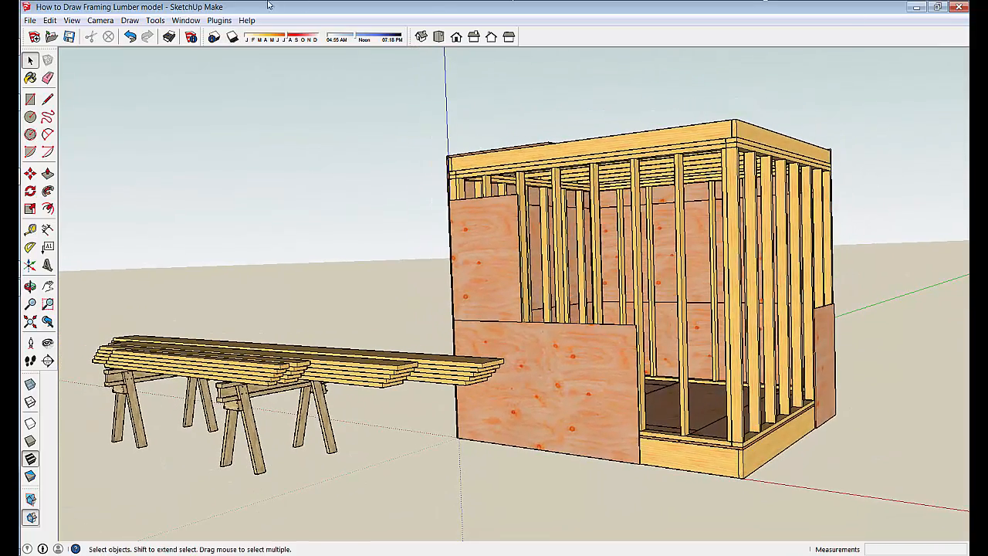
click(185, 20)
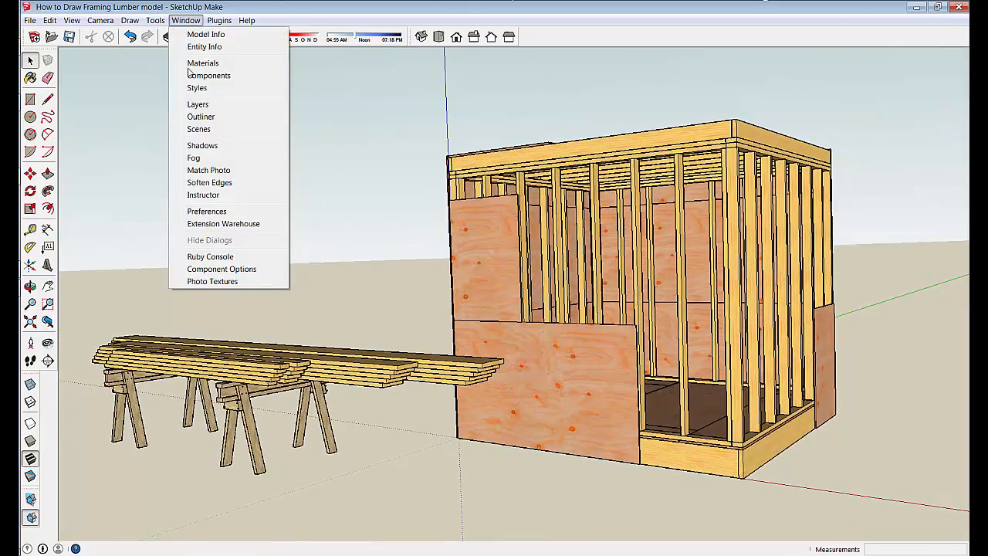
click(198, 104)
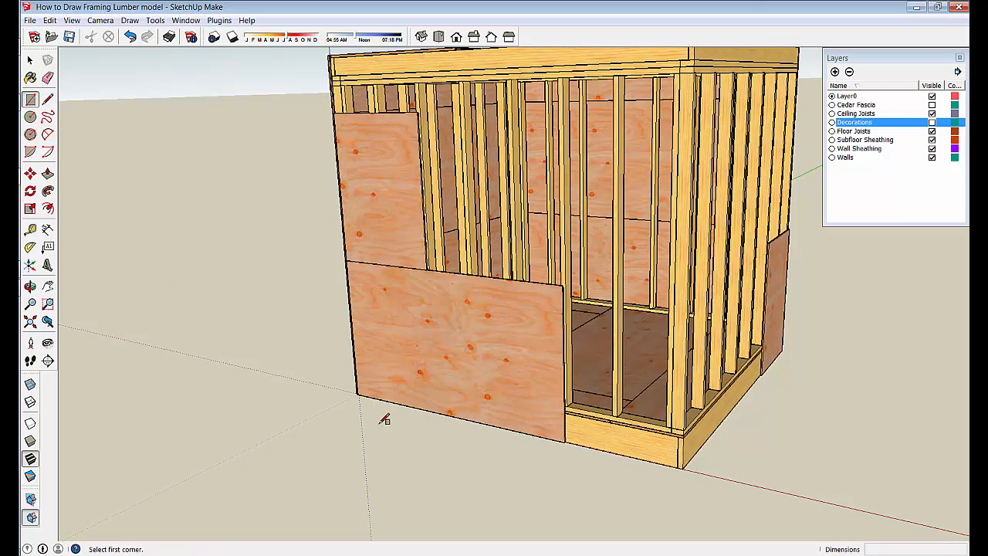
mouse_move(546, 466)
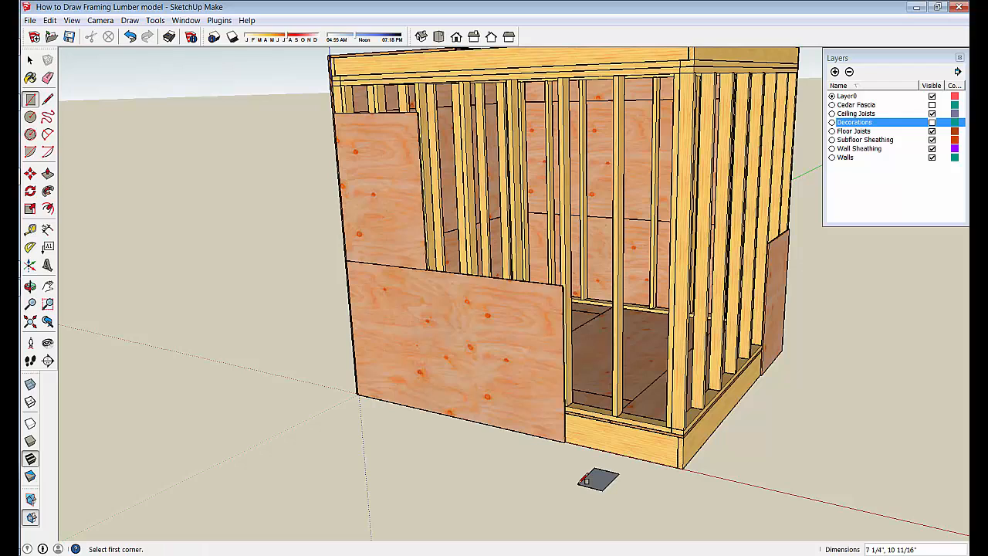
Draw a 3. square, make it a group, and move the post beside the shed
text(3.)
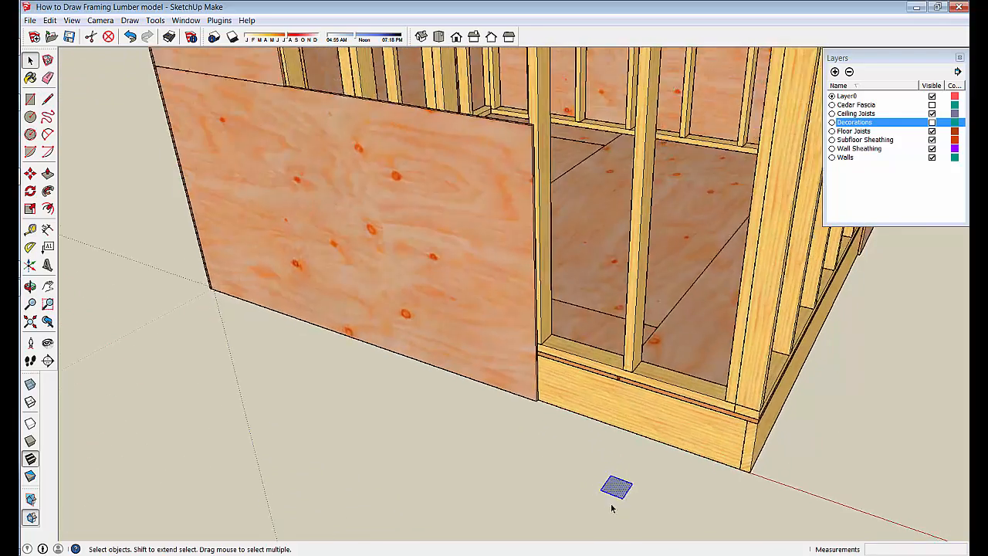
right_click(617, 487)
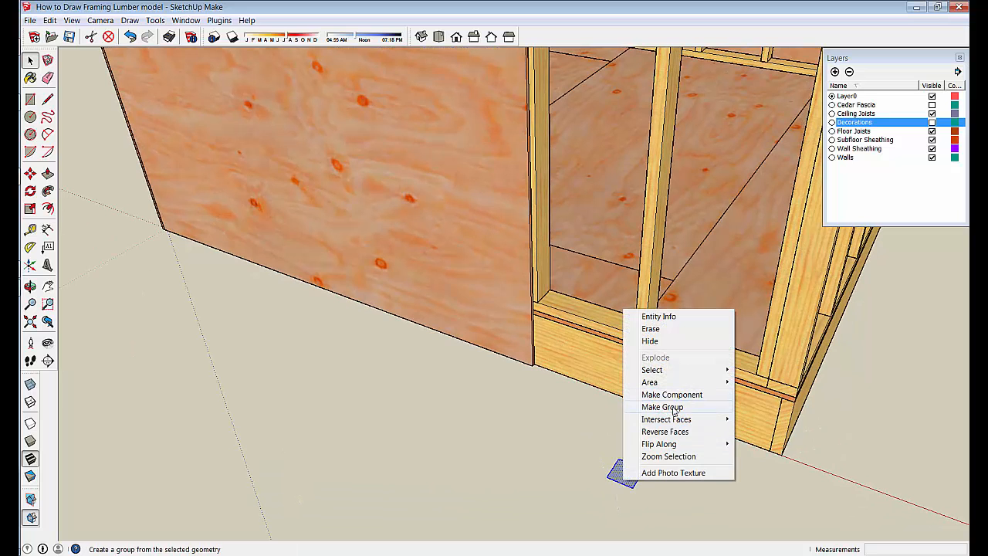
click(662, 407)
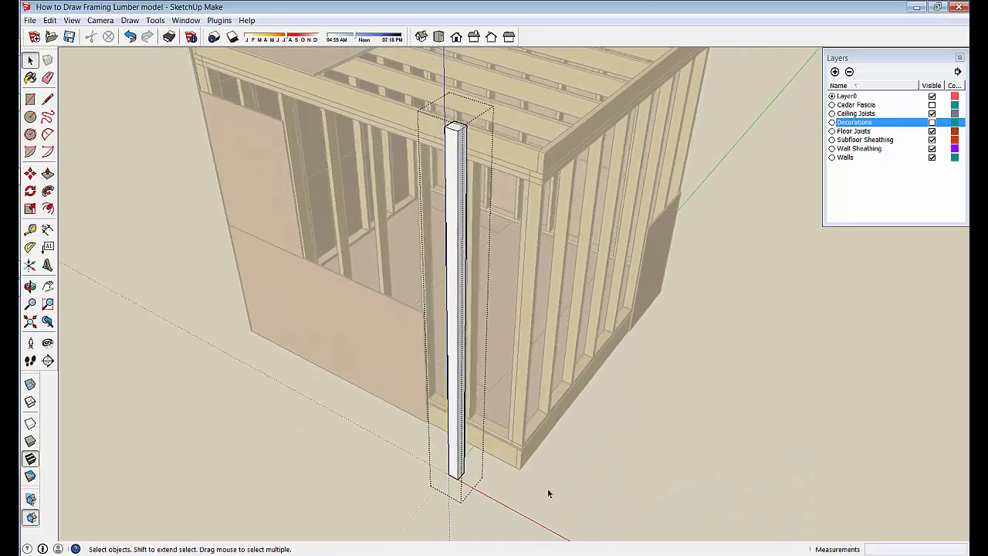
drag(548, 493, 324, 471)
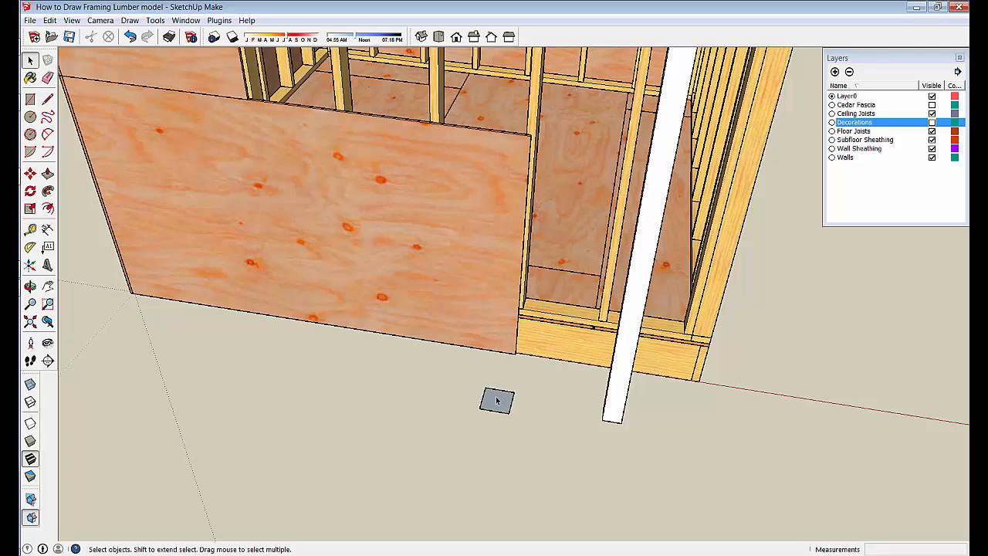
Make the second small ground square a group of its own
right_click(496, 401)
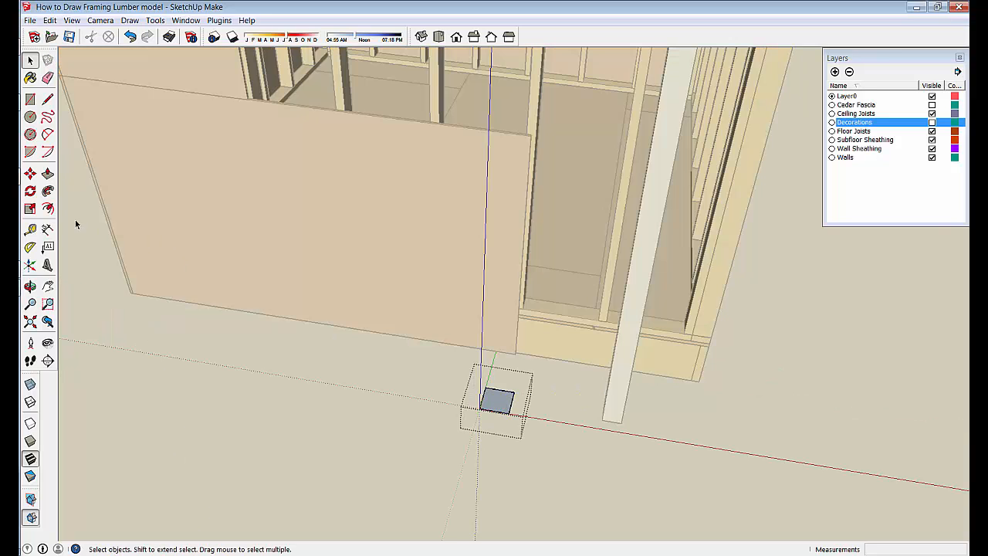
click(30, 173)
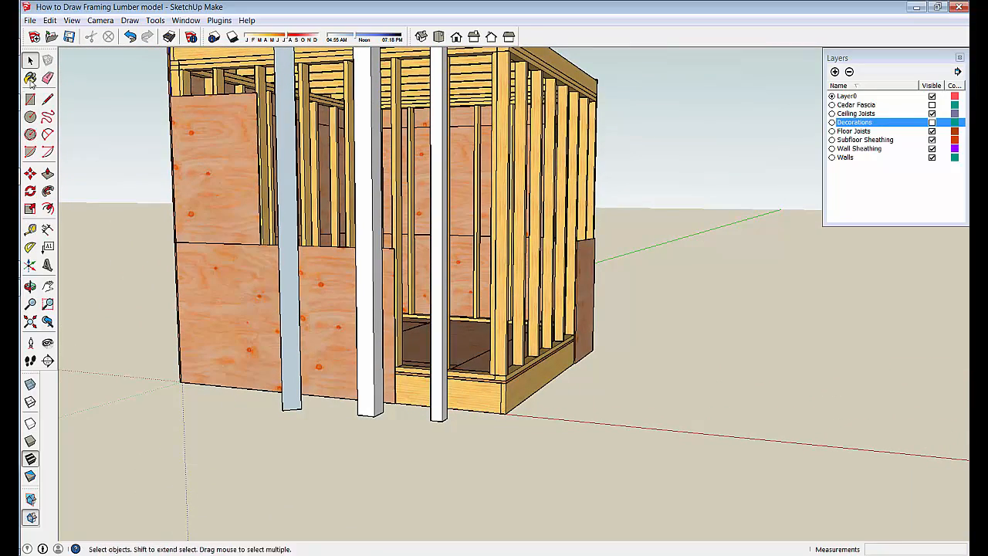
Paint a post with Wood_Cherry_Original from the Wood material collection
click(30, 78)
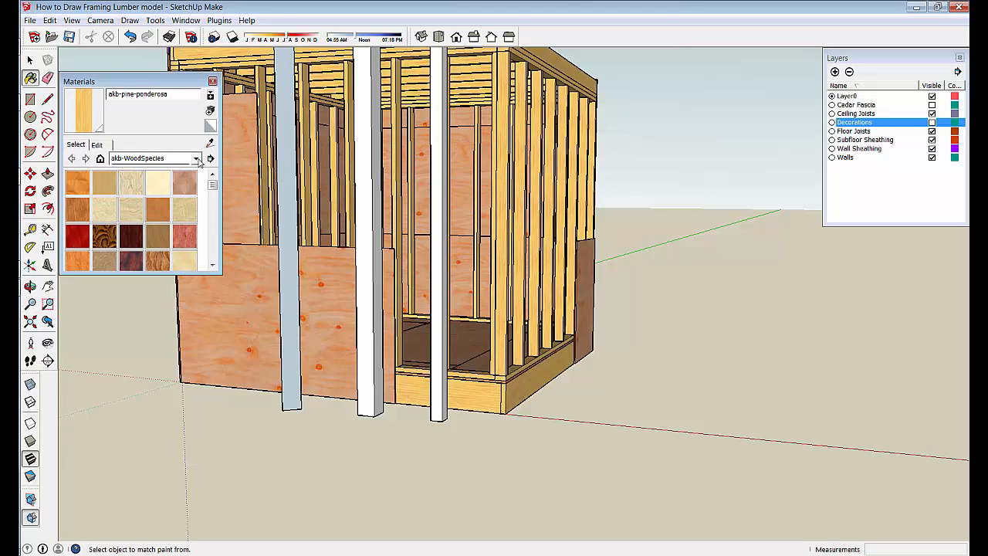
click(196, 158)
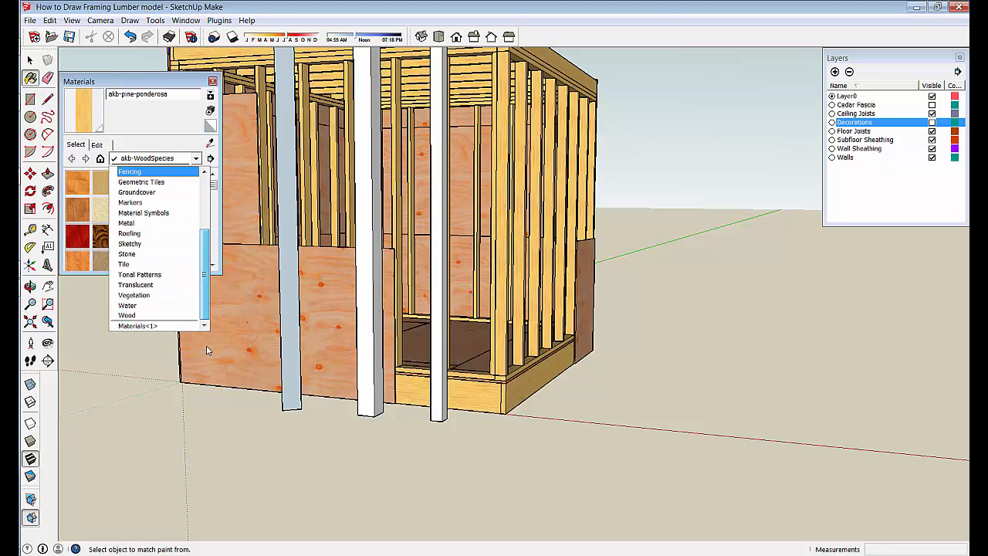
click(137, 325)
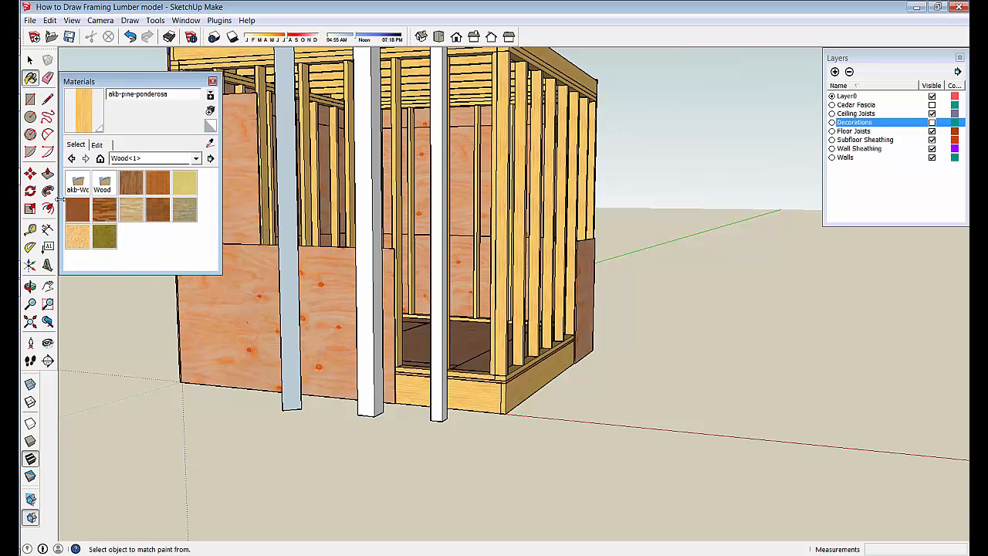
click(76, 211)
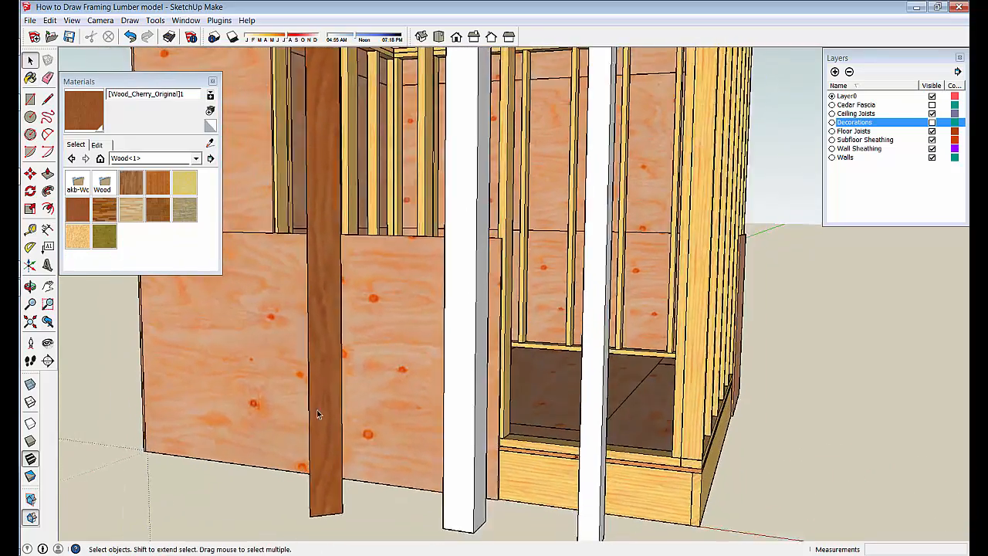
right_click(316, 413)
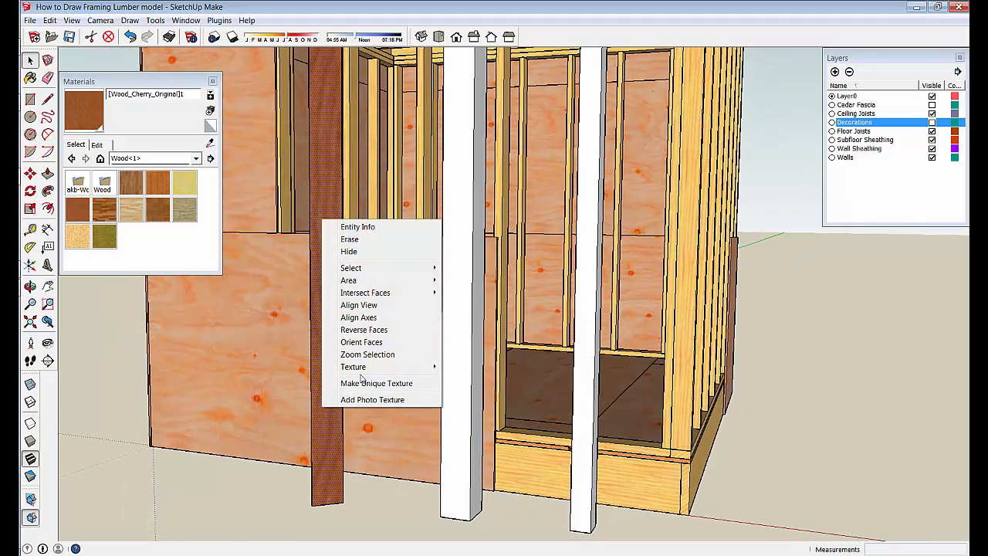
click(353, 366)
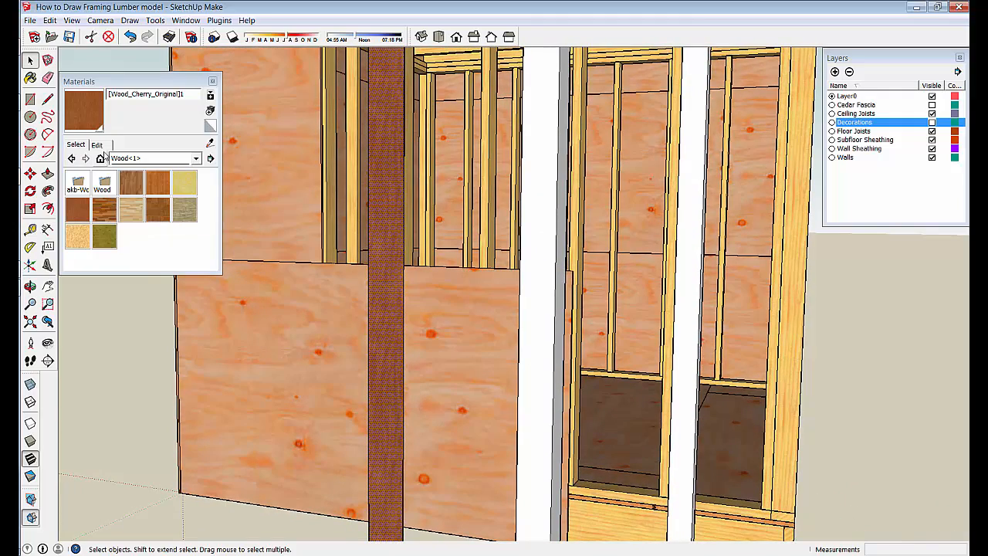
Raise the cherry wood's saturation and lightness with the Edit tab's HLS sliders
click(96, 145)
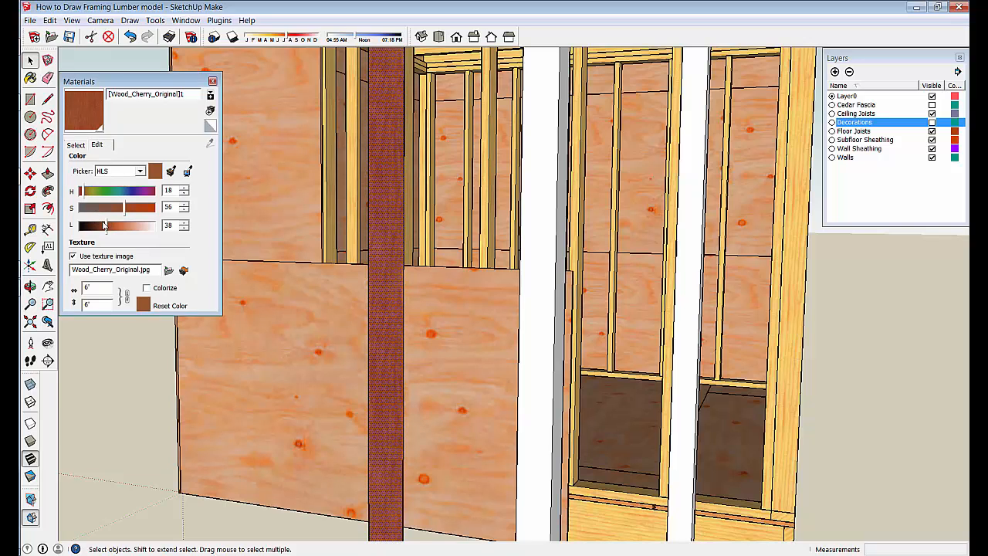
drag(107, 226, 102, 225)
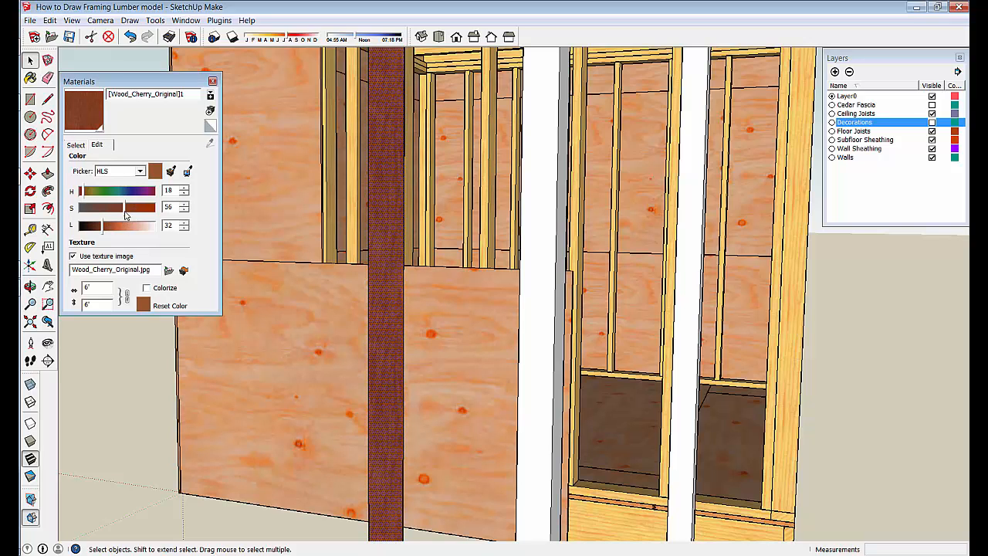
drag(123, 207, 135, 207)
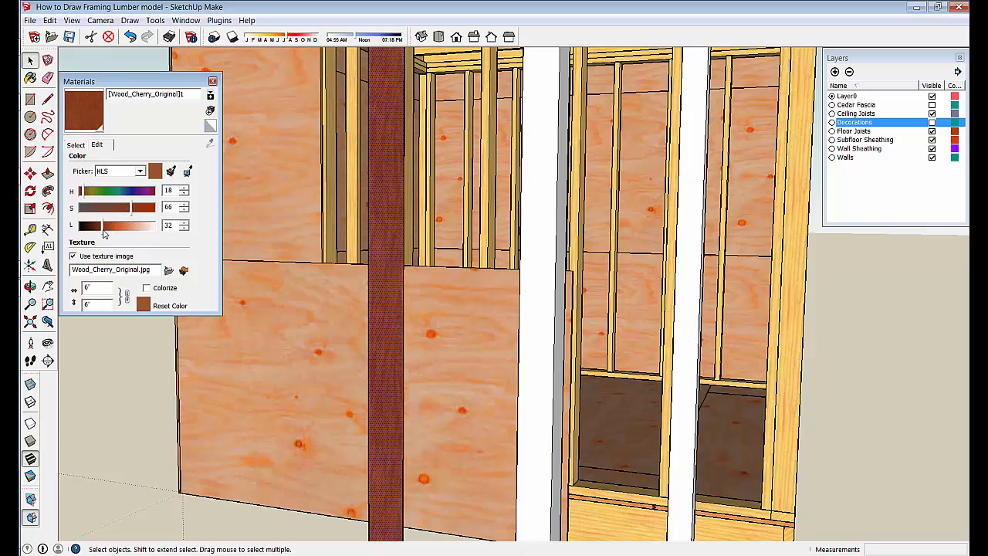
drag(101, 226, 114, 225)
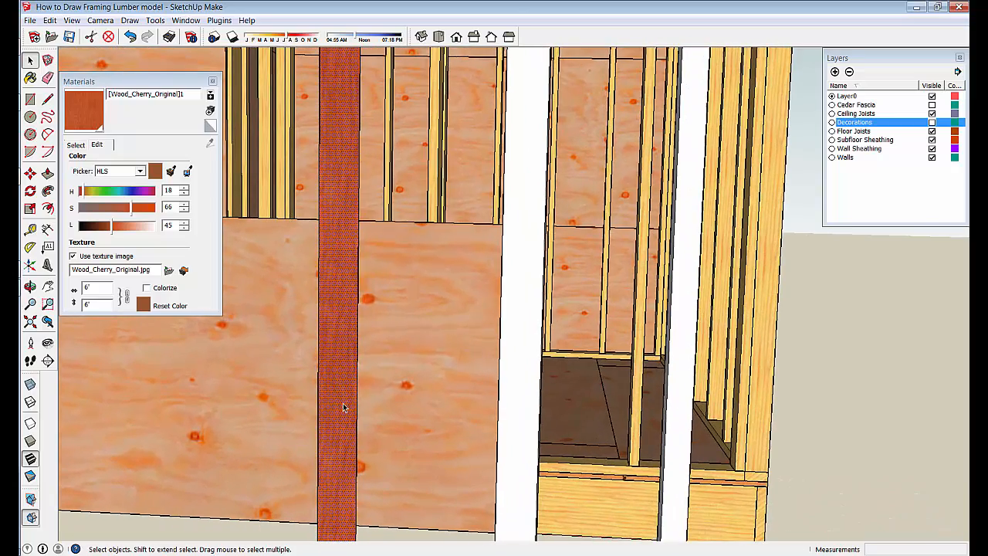
right_click(344, 406)
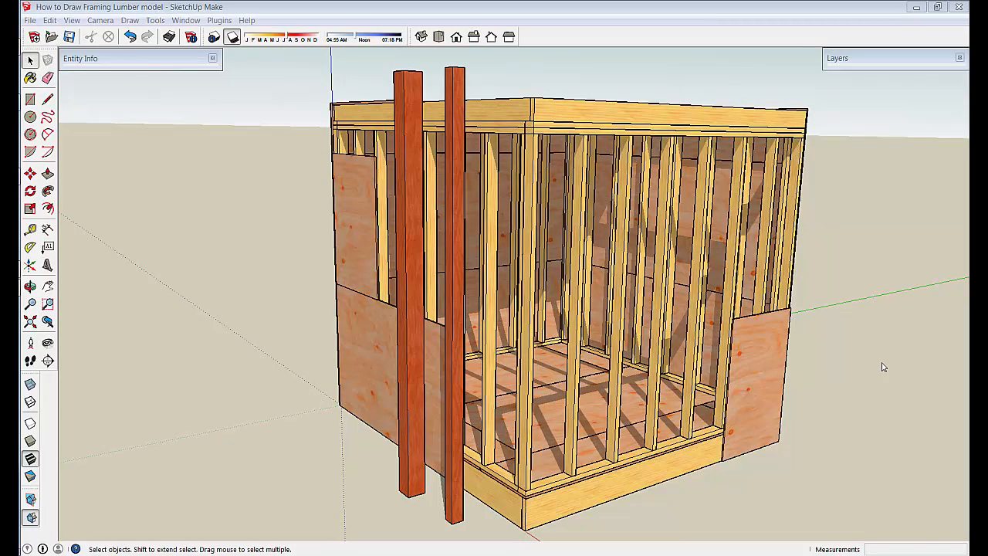
mouse_move(483, 333)
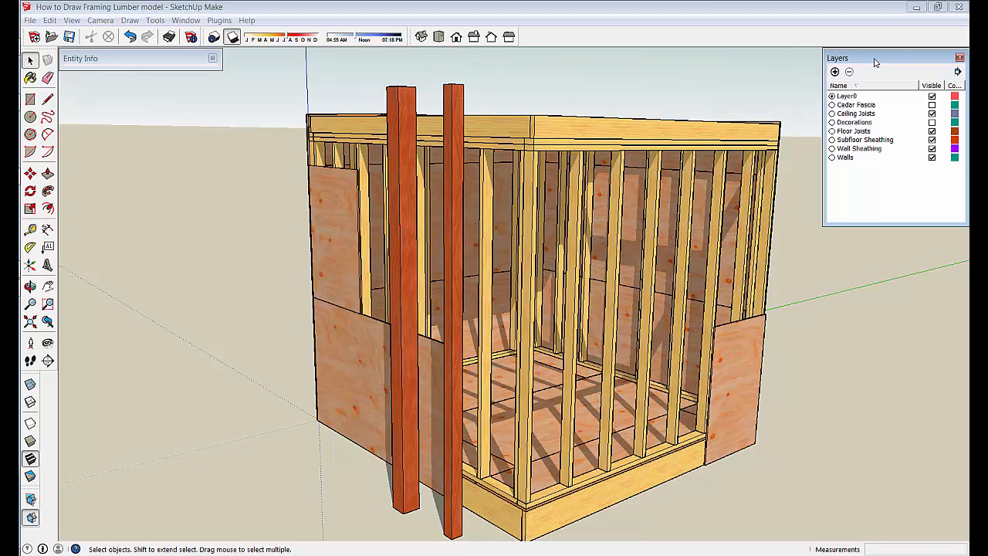
mouse_move(509, 269)
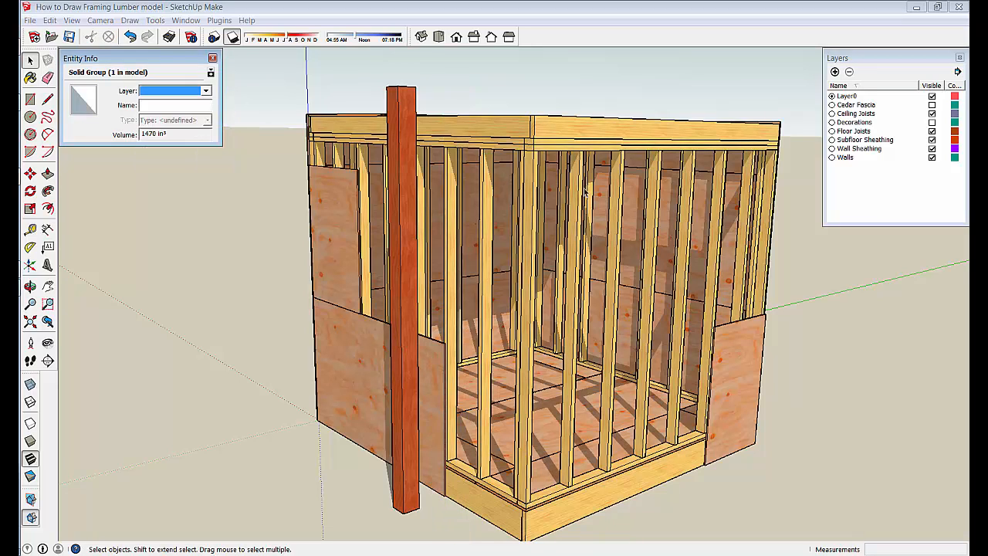
Deselect everything and collapse the Entity Info and Layers trays
click(584, 192)
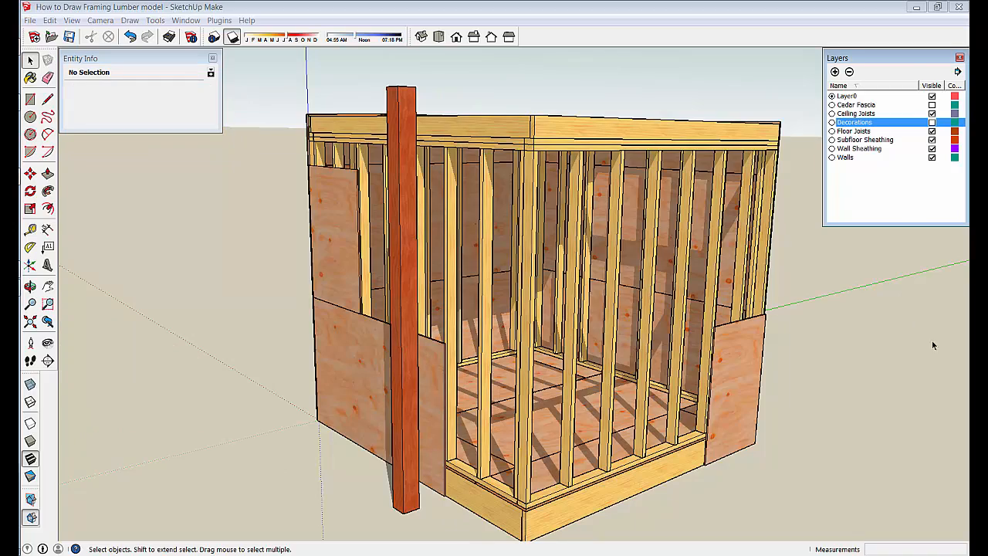
click(959, 58)
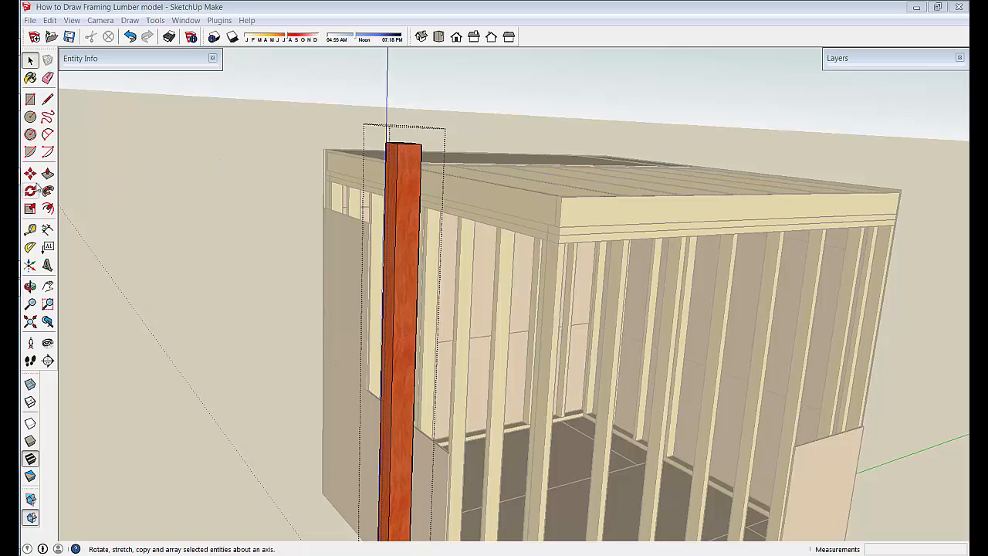
Select the red post and snap it to the shed's front corner under the beam
click(48, 173)
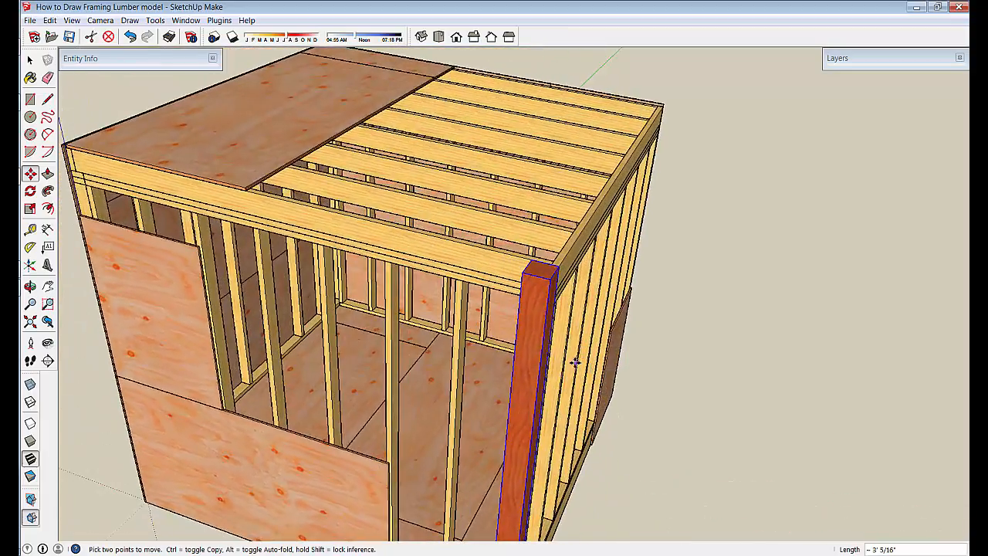
right_click(575, 362)
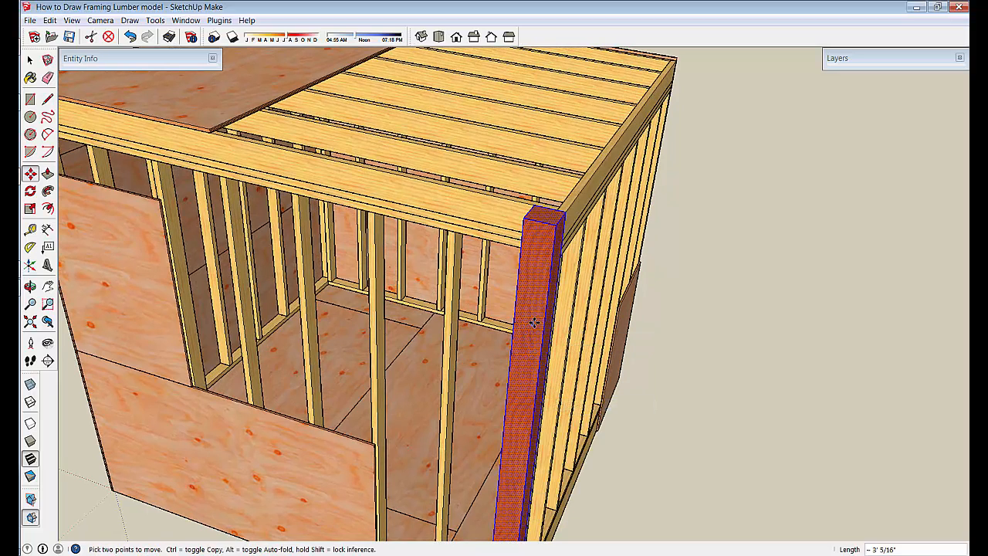
right_click(532, 321)
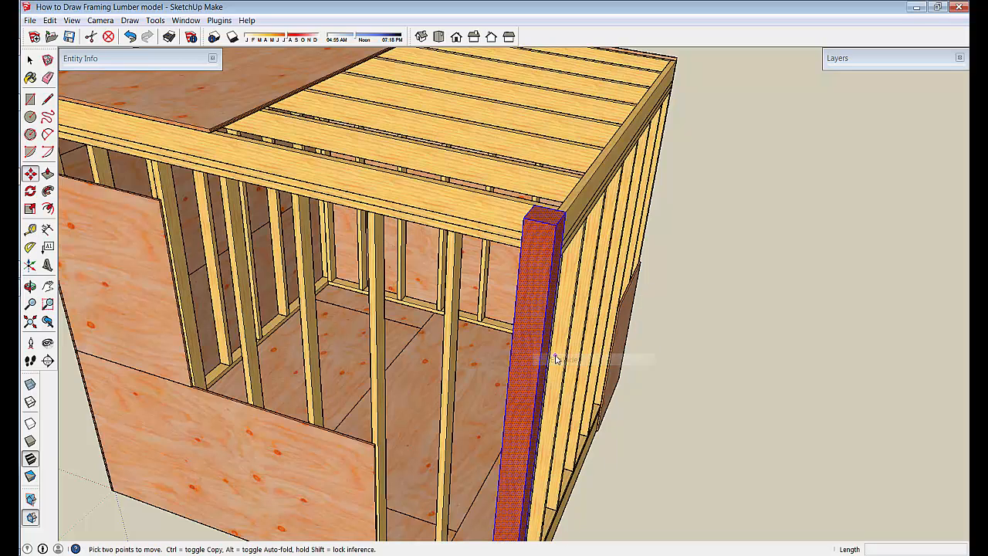
Make the post a component named '6x6 Support Column'
right_click(554, 359)
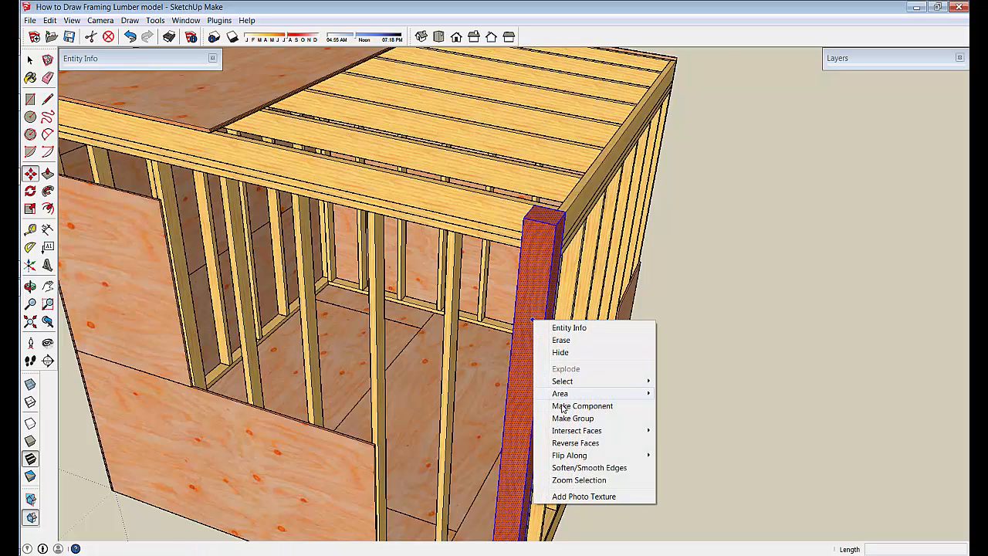
click(581, 405)
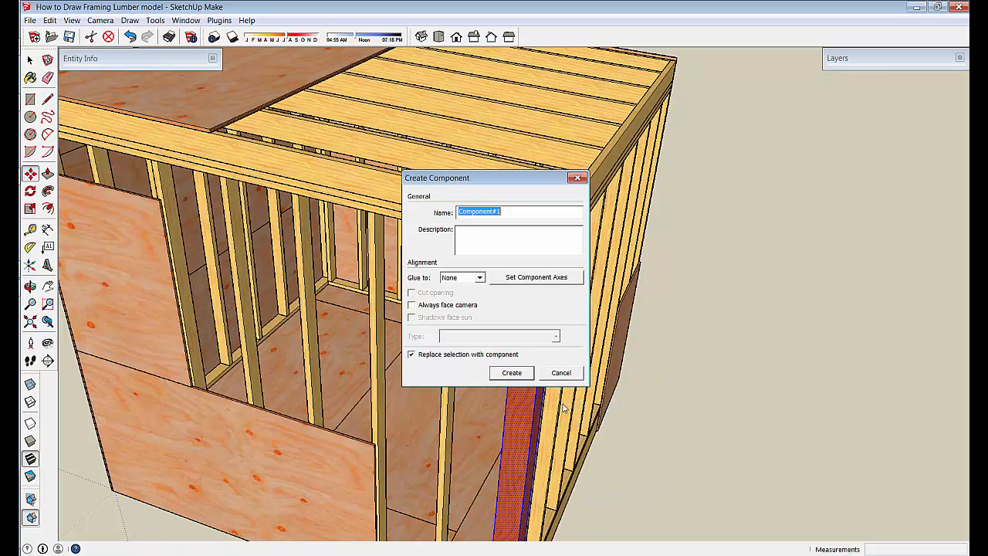
text(6x6 Support Column)
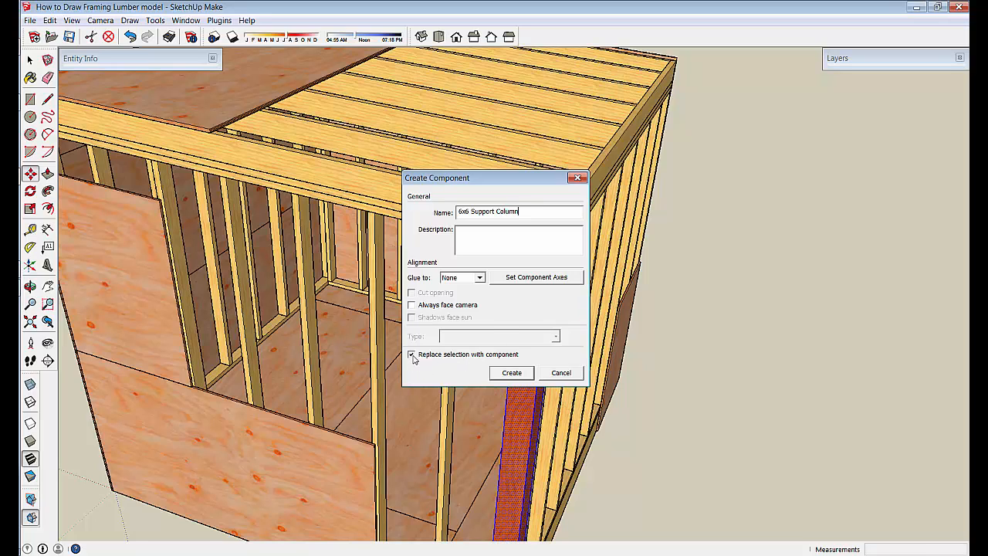
mouse_move(442, 376)
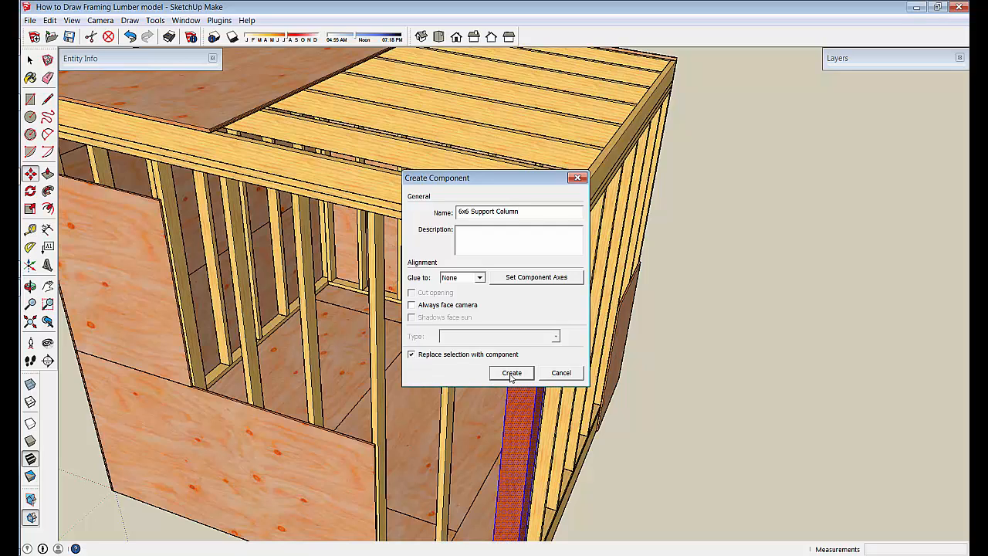
click(511, 373)
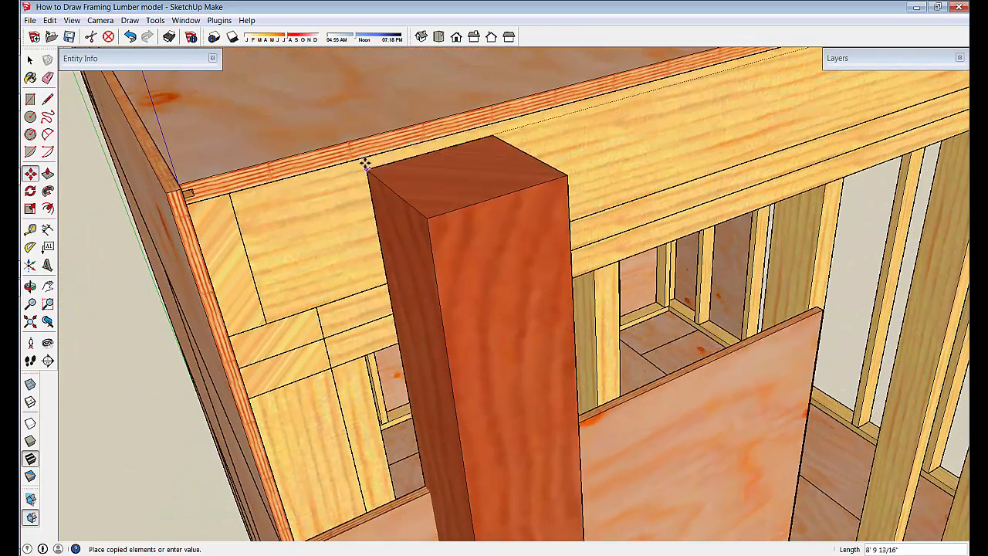
Copy the post to a second corner, then move both posts 96 out from the shed
drag(365, 165, 224, 216)
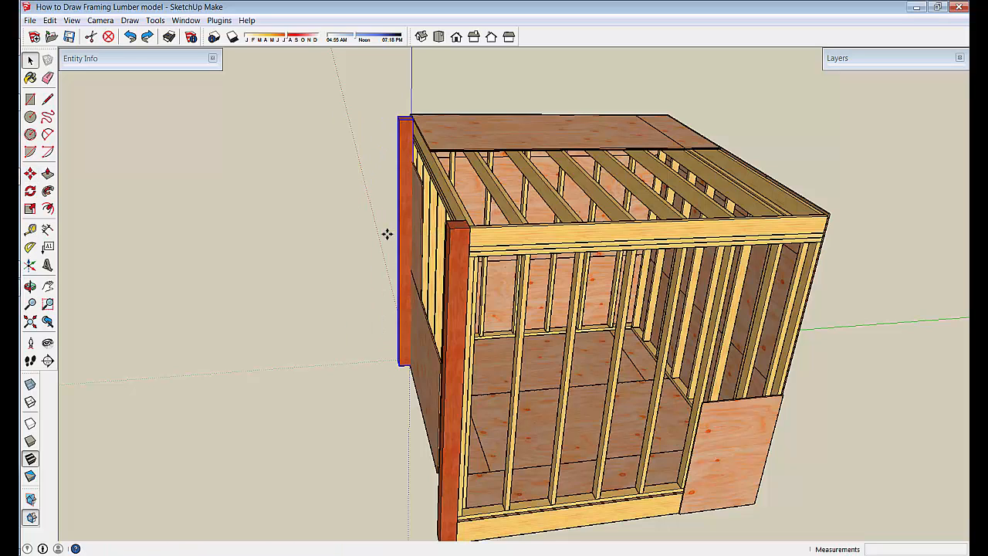
click(461, 278)
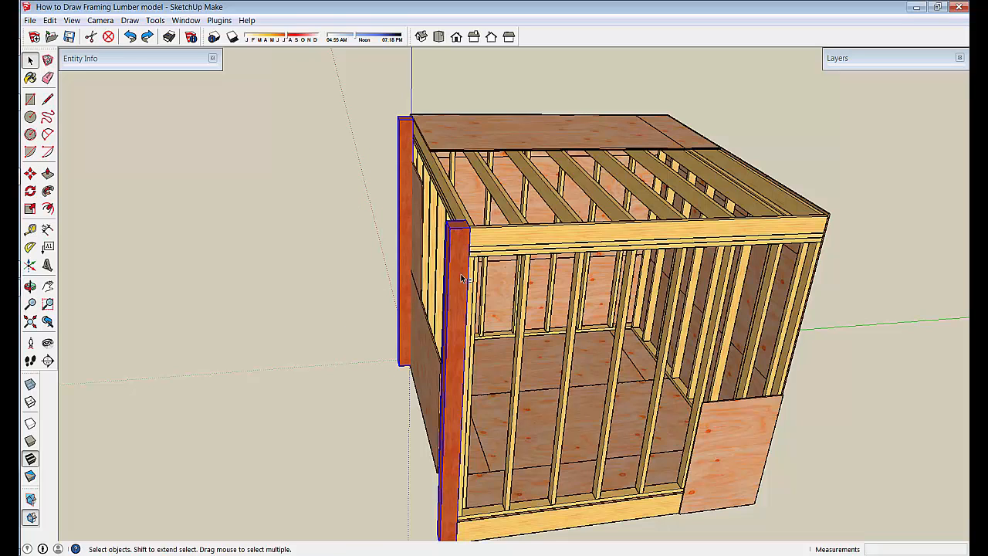
click(30, 173)
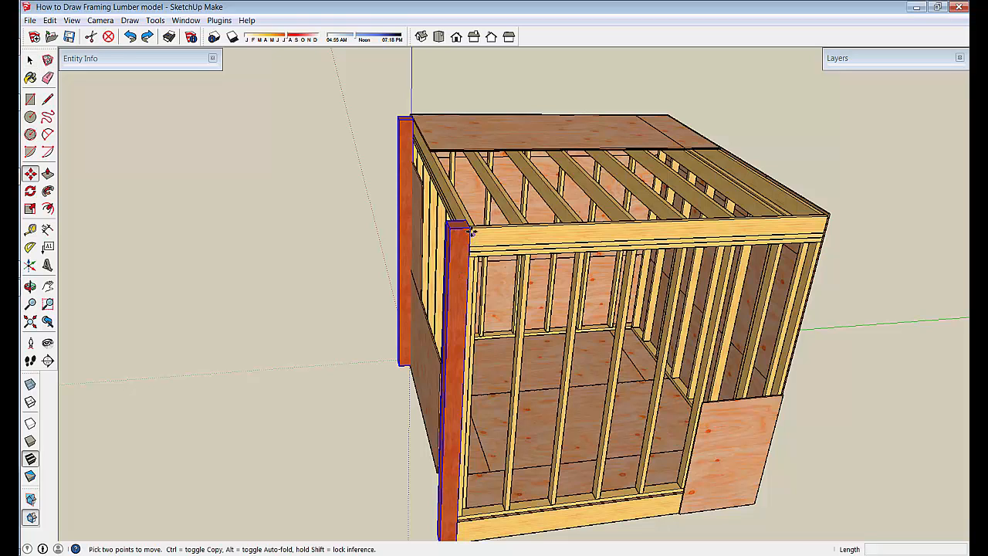
drag(470, 232, 370, 239)
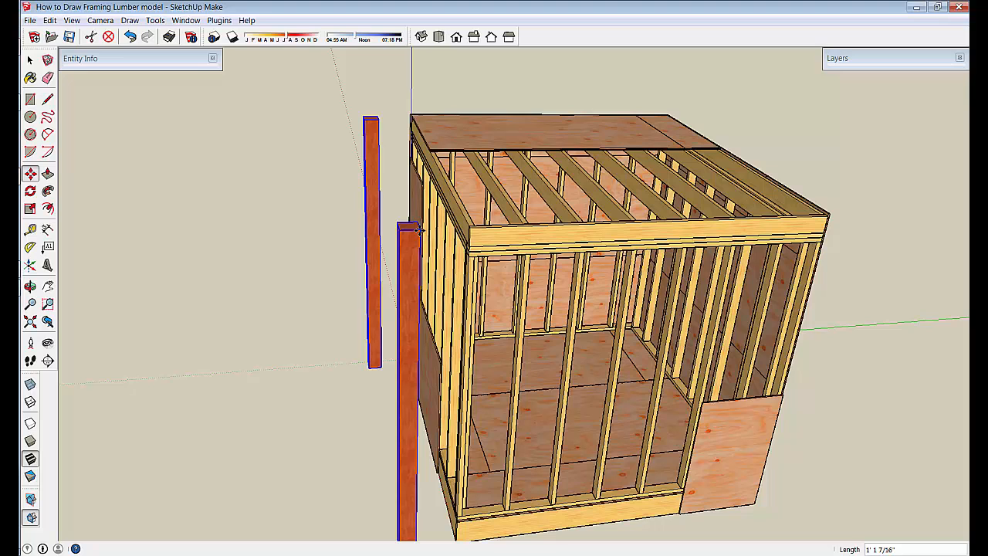
text(96)
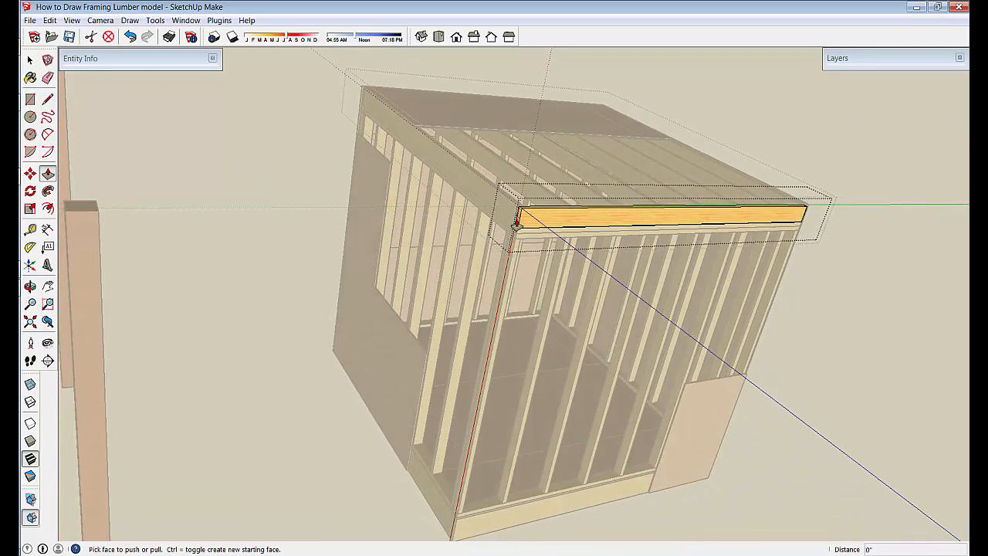
Push/Pull the top beam's end out over the support post and close the group
drag(540, 220, 146, 235)
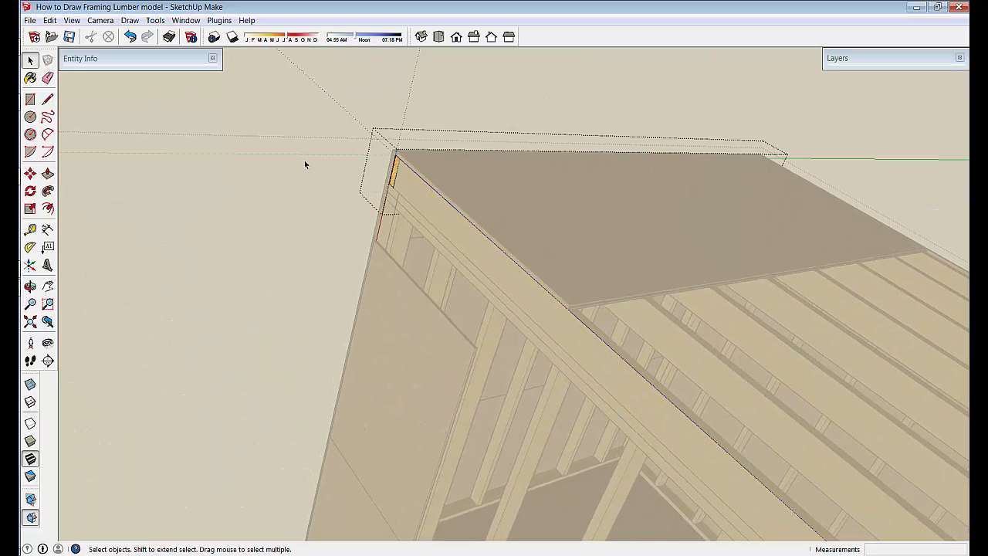
click(30, 173)
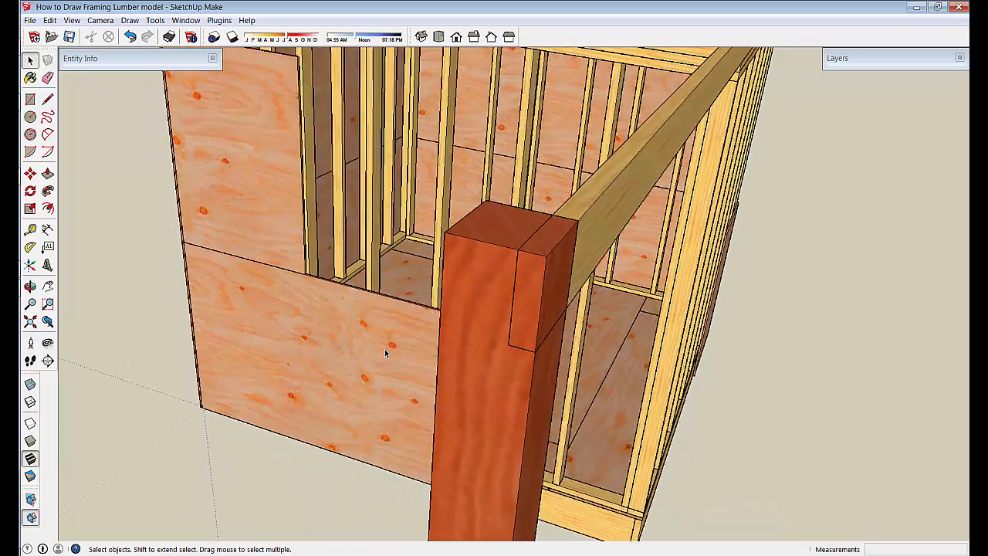
Orbit to the post top and start the 5 1/2 x 1 1/2 notch outline
drag(386, 353, 501, 362)
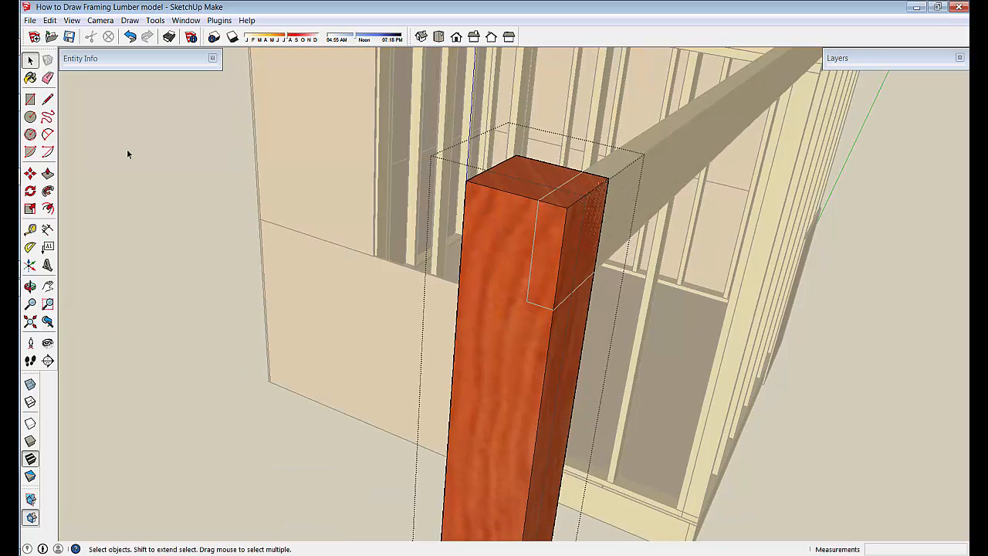
click(30, 99)
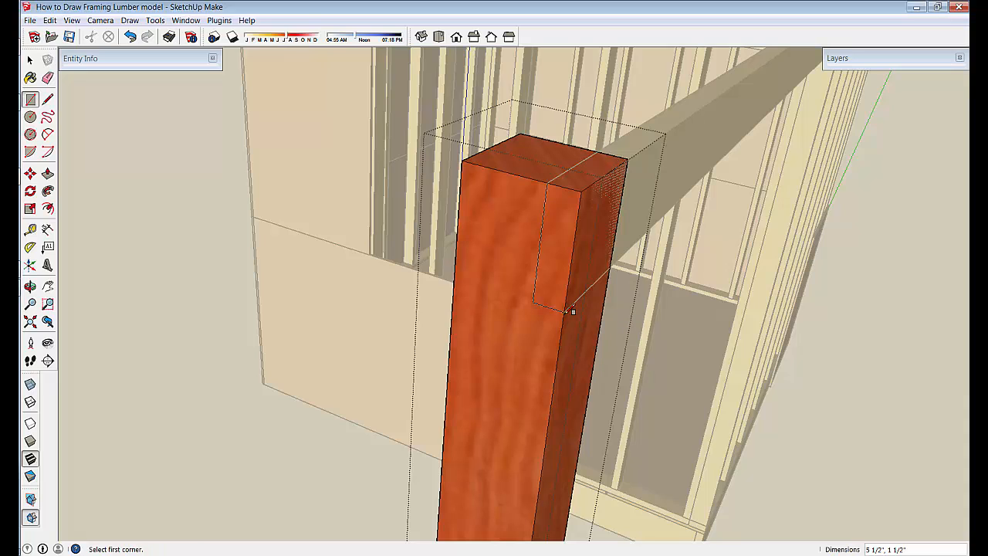
mouse_move(68, 176)
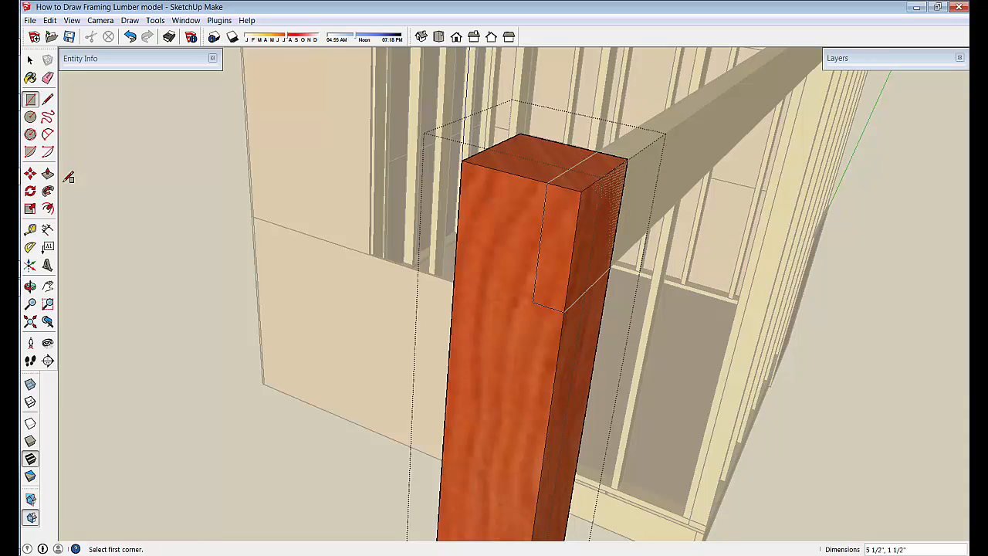
mouse_move(48, 174)
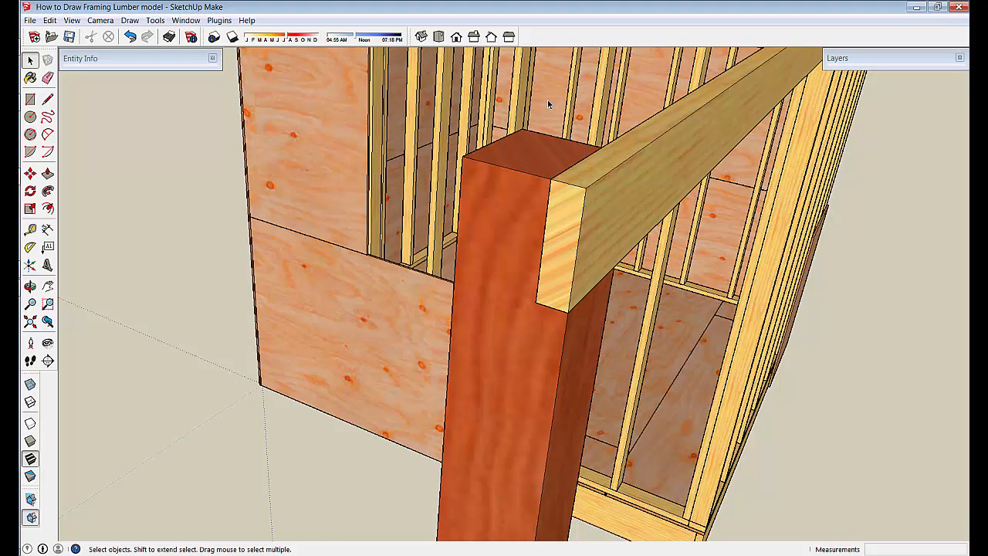
mouse_move(578, 287)
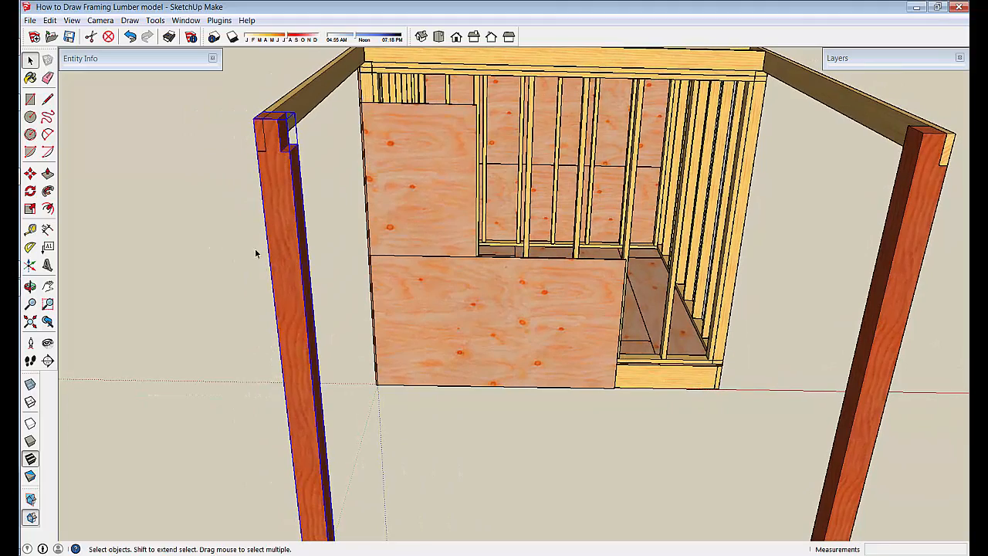
mouse_move(48, 287)
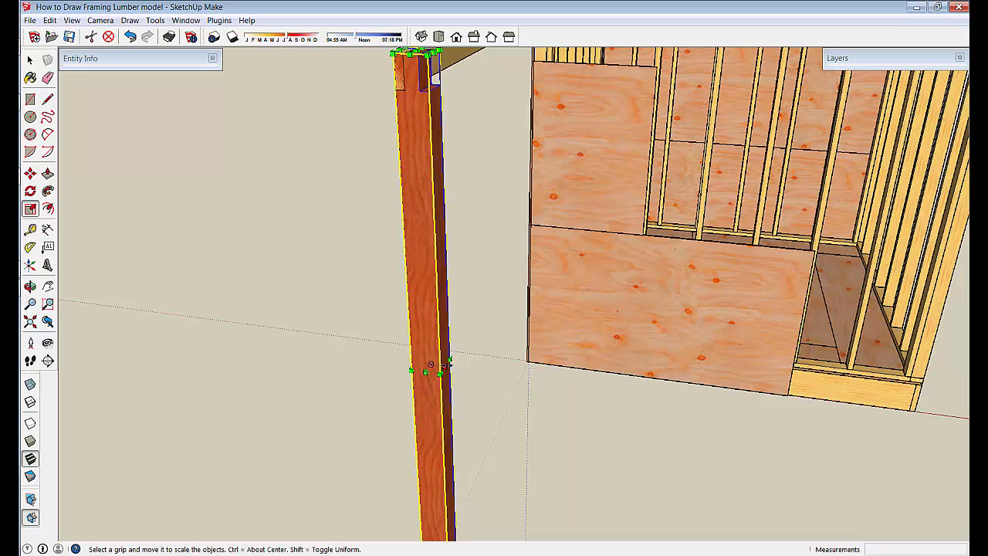
Drag a Scale grip to change the support post's height under the beam
drag(431, 363, 413, 364)
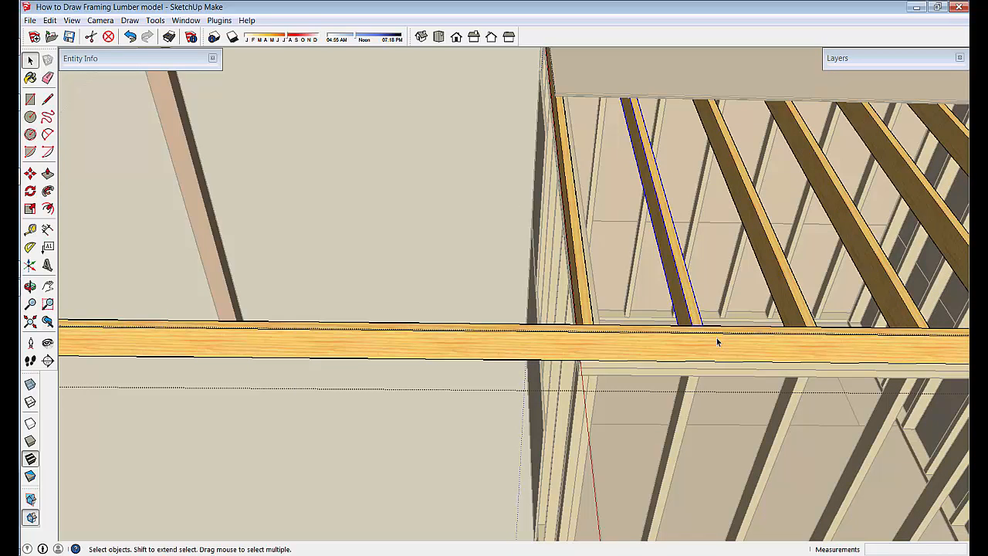
mouse_move(711, 332)
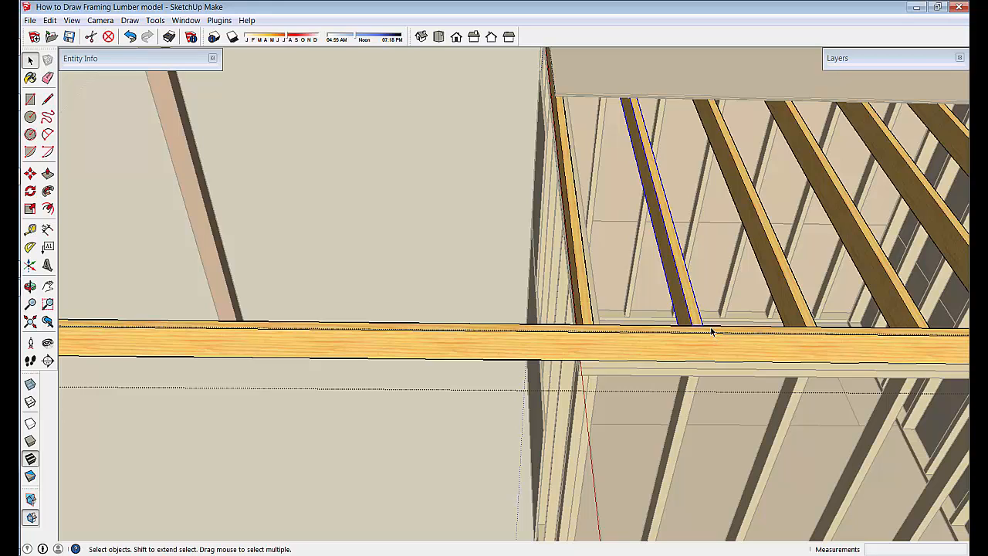
mouse_move(656, 354)
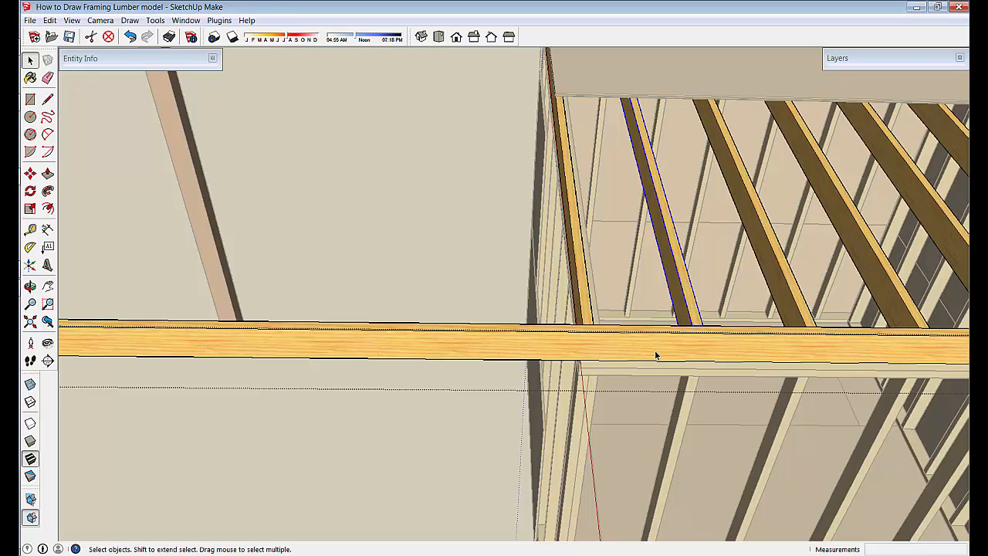
Select the end floor joist to copy 16 inches along the beam
click(30, 173)
text(16)
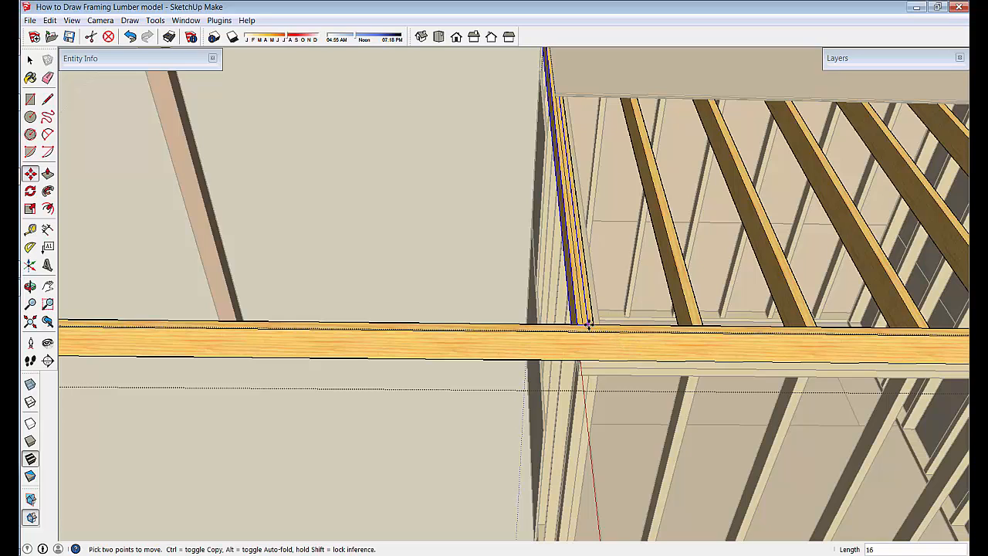
mouse_move(588, 325)
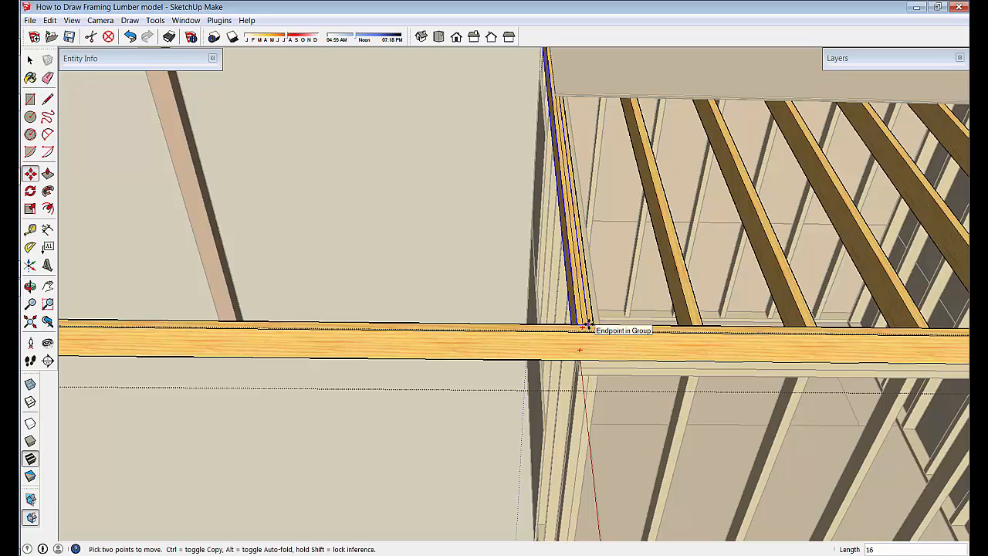